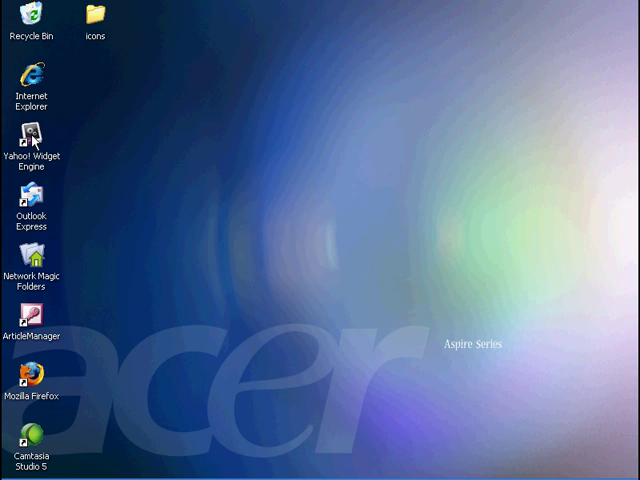
Step: Show the Wireless Network Connection status connected to linksys, then close it
left_click(24, 468)
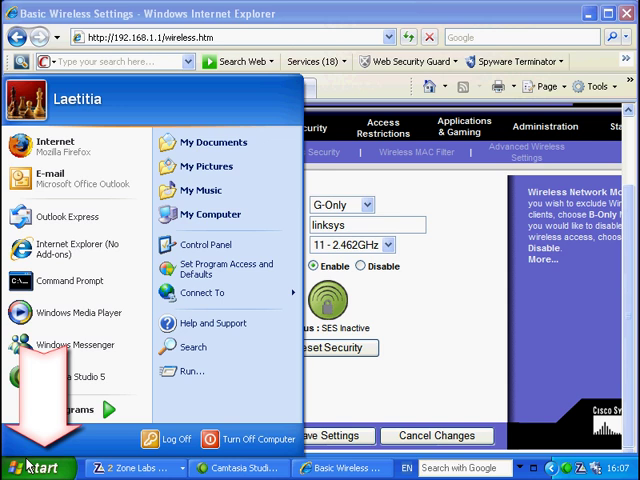
mouse_move(204, 292)
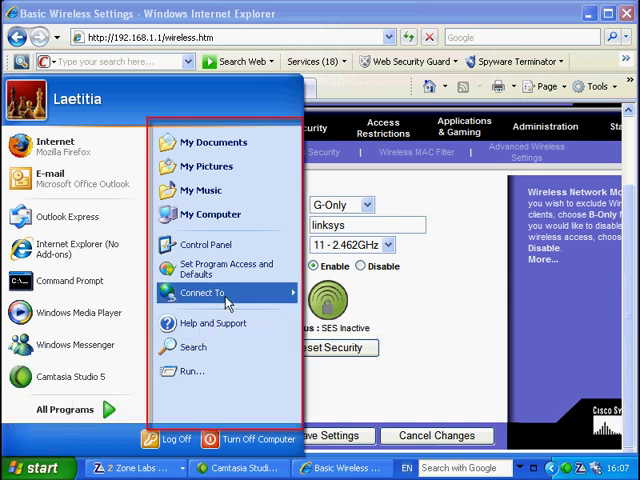
left_click(202, 292)
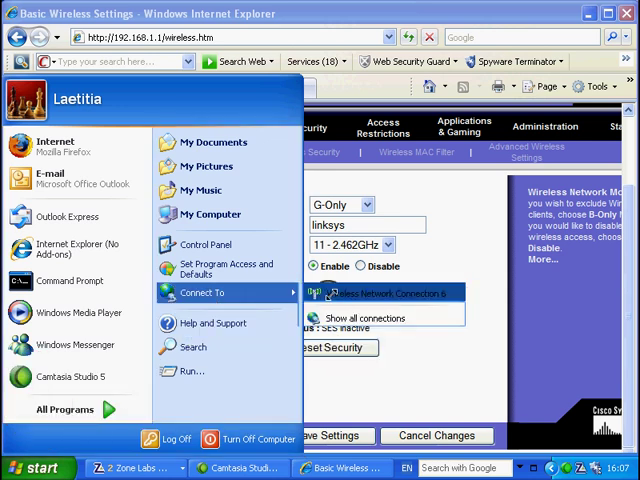
left_click(388, 292)
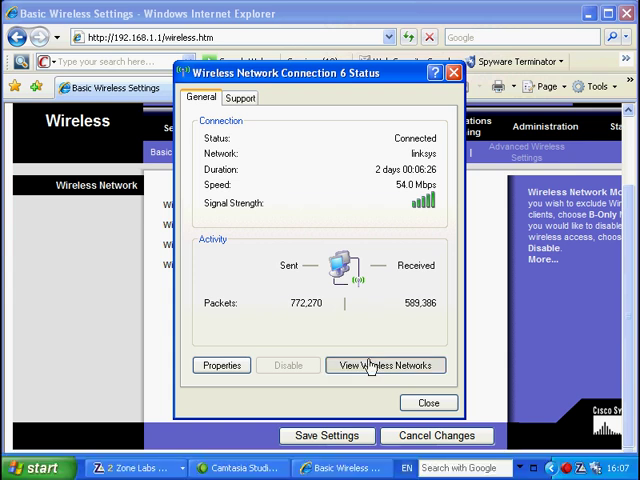
left_click(384, 364)
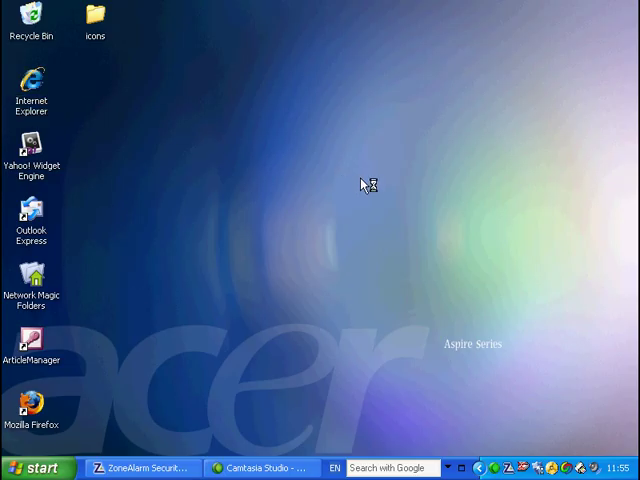
double_click(32, 78)
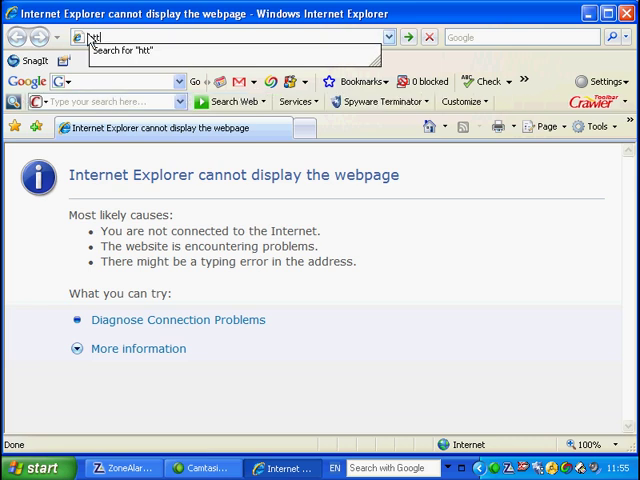
type("http://")
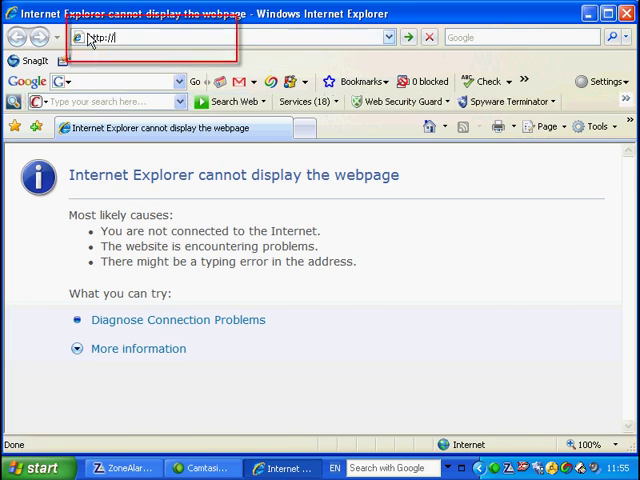
type("192")
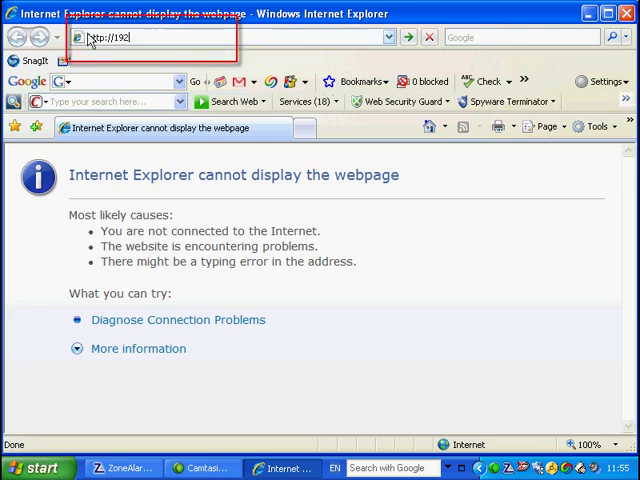
type(".168.1.1/")
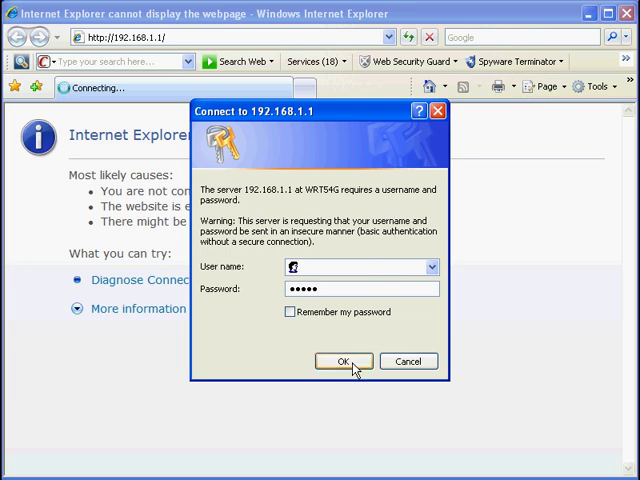
Step: Log in to the router and go to the Administration management page
left_click(344, 360)
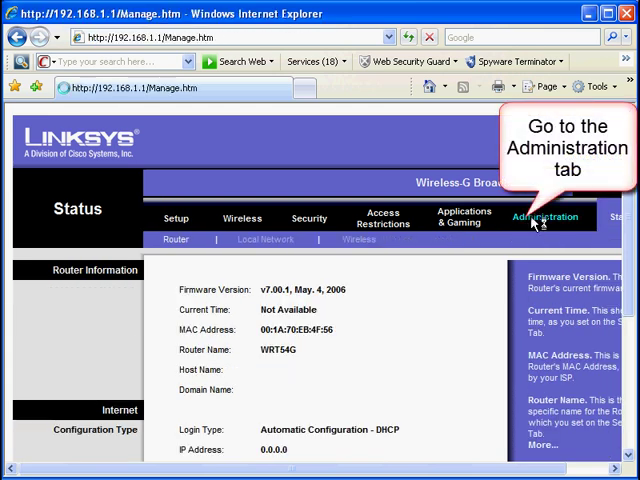
left_click(544, 216)
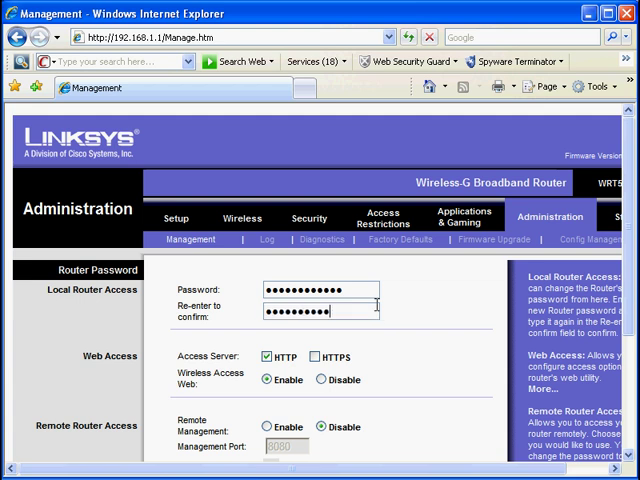
Step: Save the new password and log back in as securewifi to reach 'Settings are successful'
scroll("down", 3)
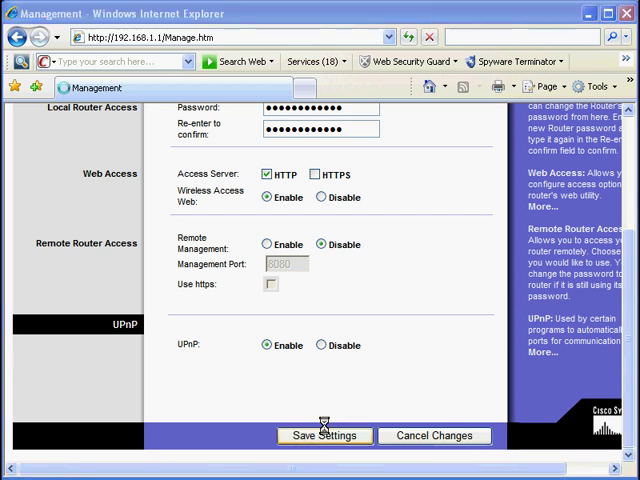
left_click(324, 436)
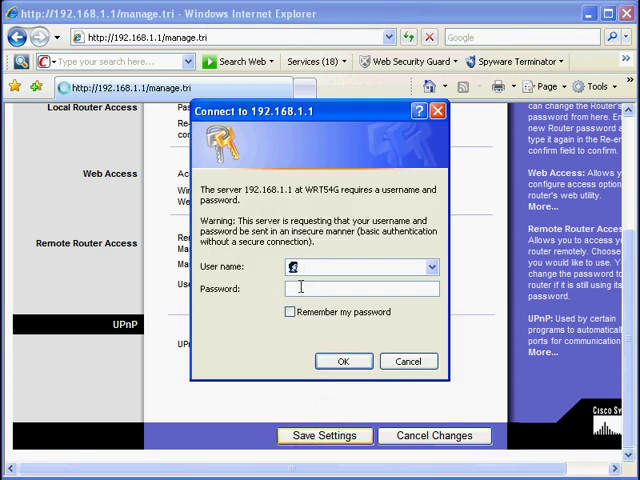
type("securewifi")
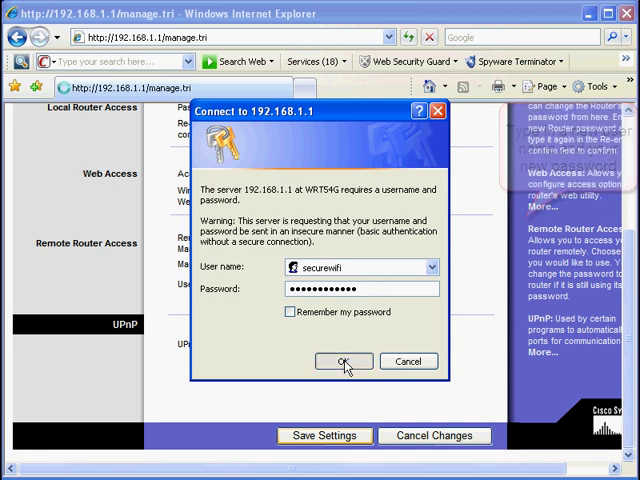
left_click(344, 360)
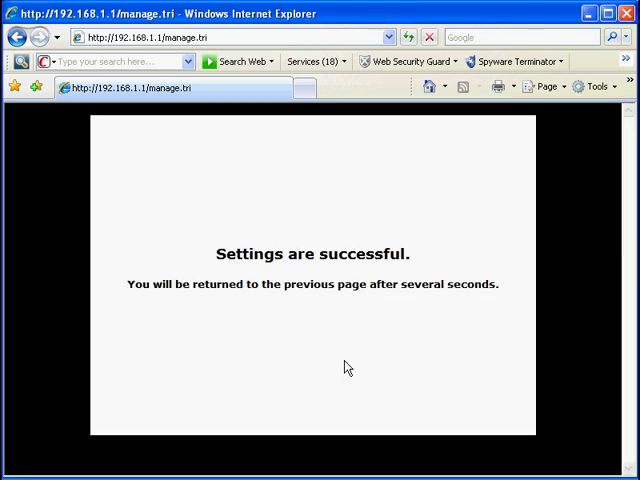